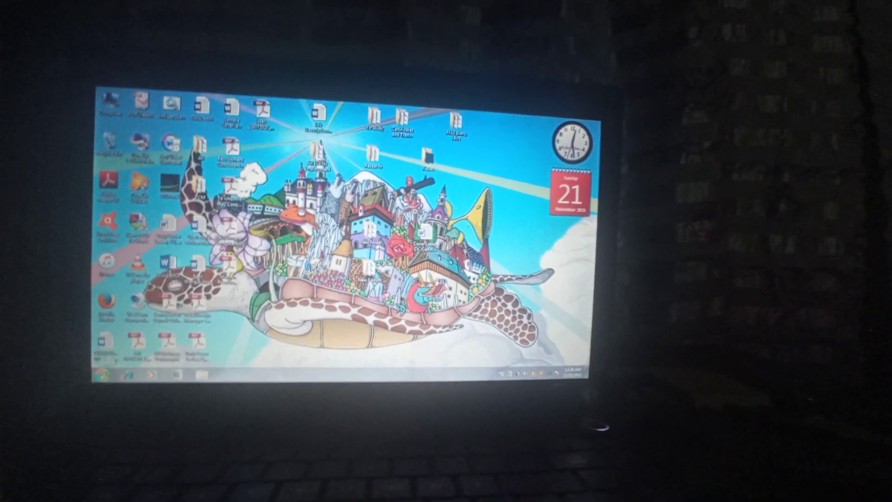
Reach Folder Options through Control Panel's Appearance and Personalization category.
click(109, 376)
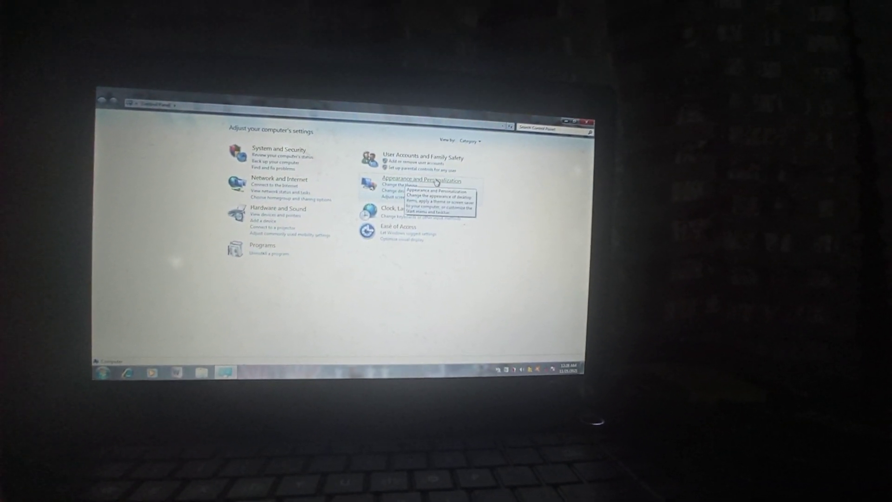
click(422, 180)
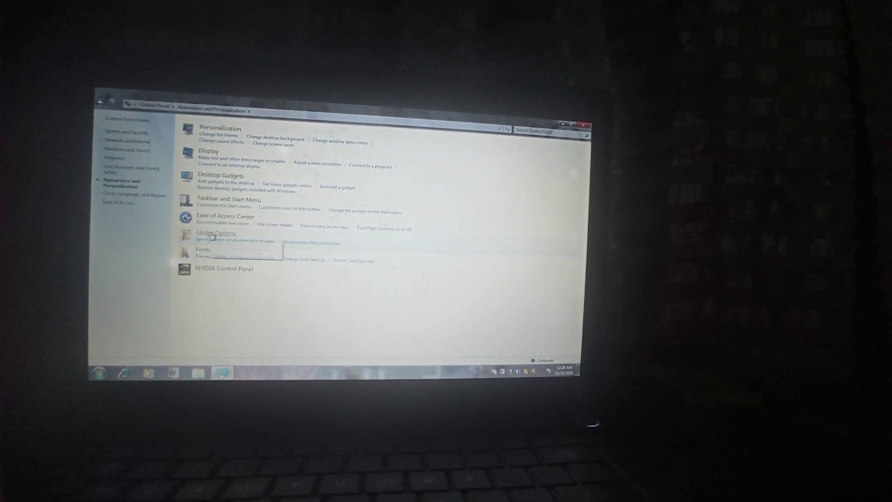
click(215, 233)
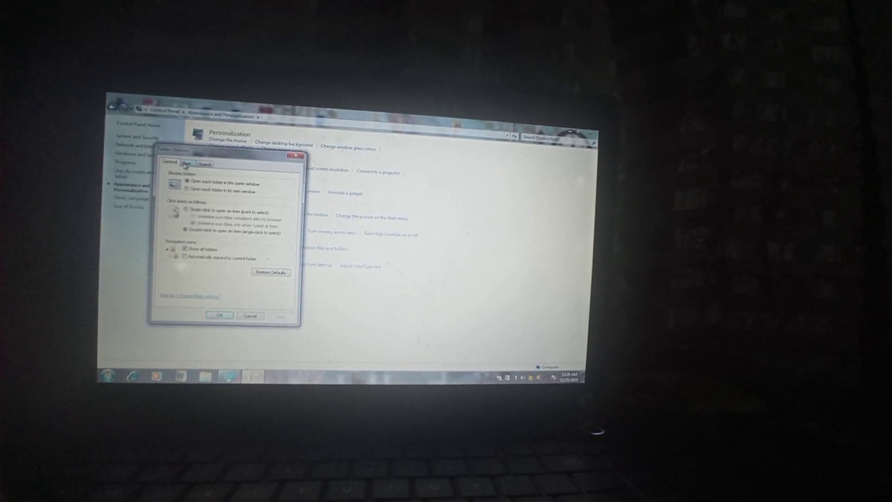
On the View settings, select 'Show hidden files, folders, and drives'.
click(182, 165)
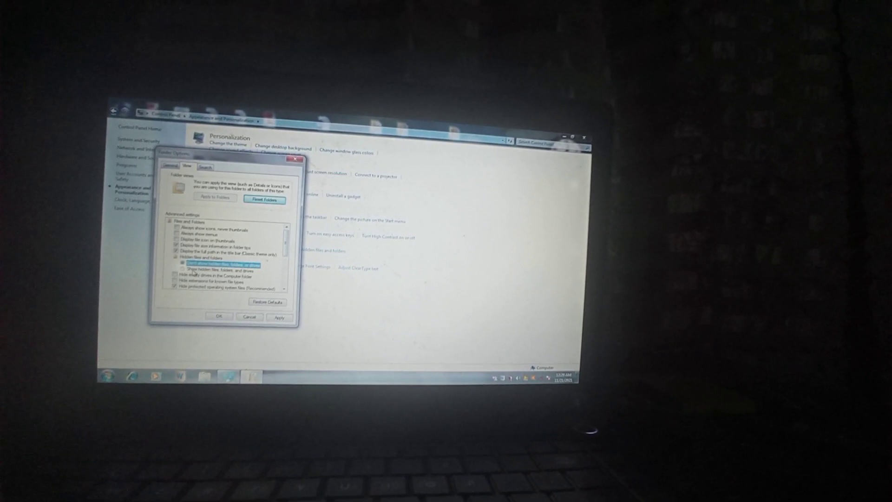
click(171, 266)
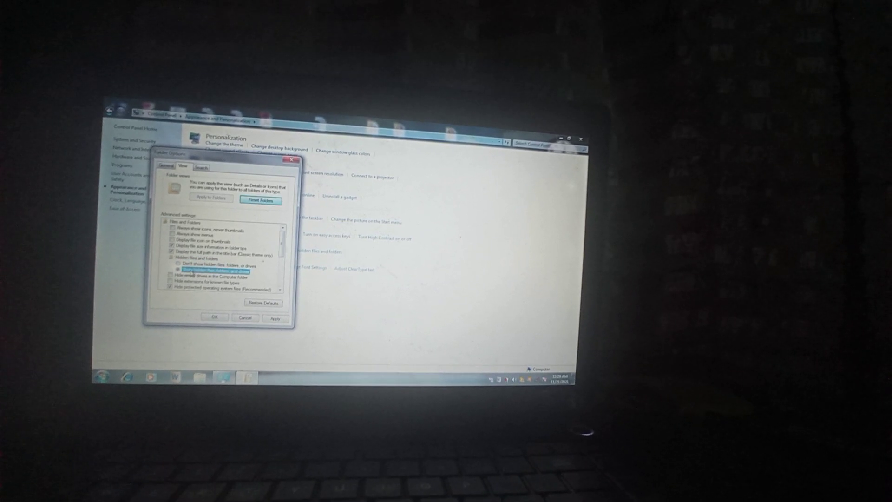